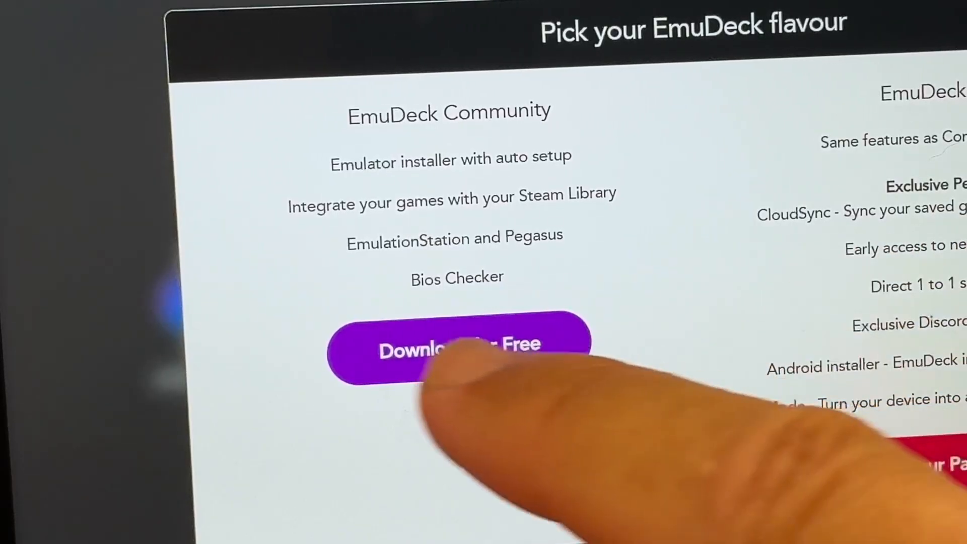
Download the free EmuDeck Community installer script and save it to Downloads.
click(456, 347)
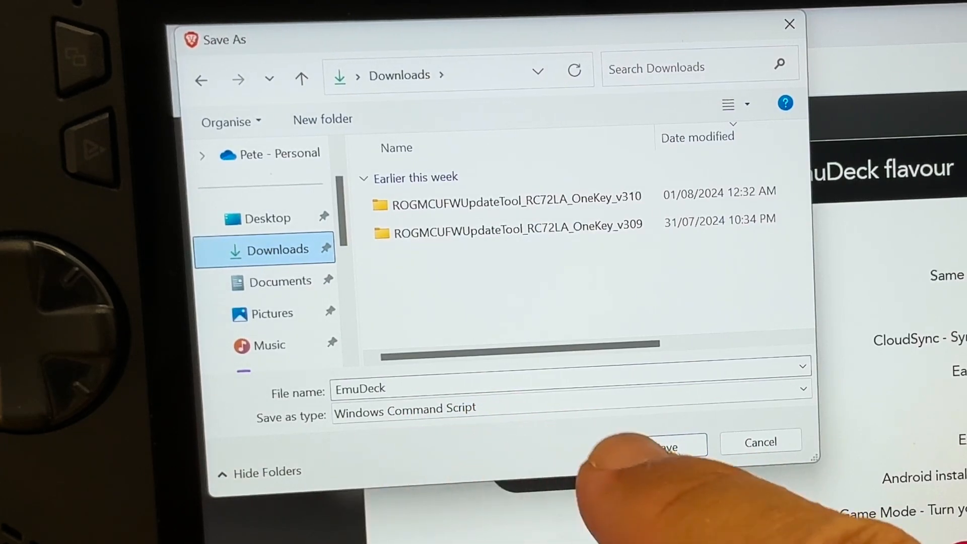
click(676, 441)
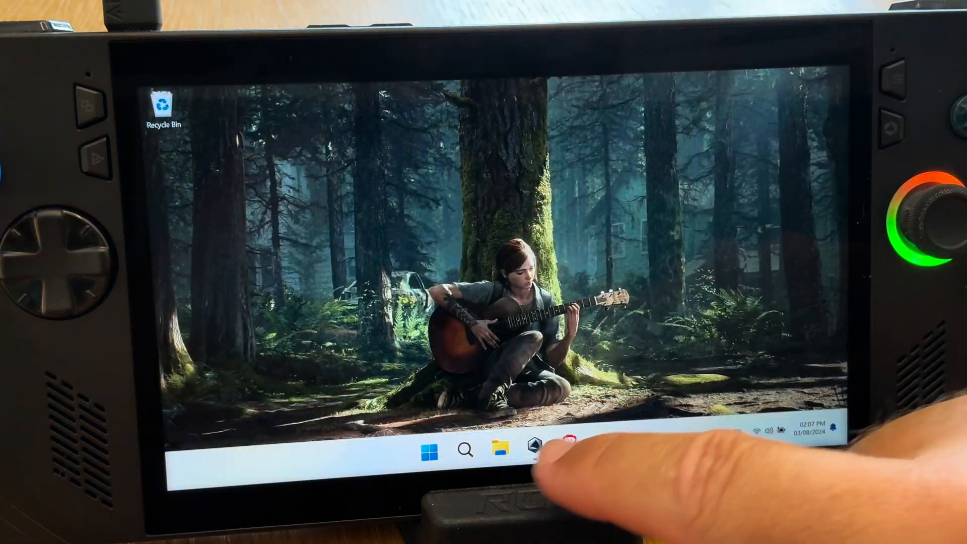
Run the downloaded EmuDeck command script from the Downloads folder in File Explorer.
click(500, 450)
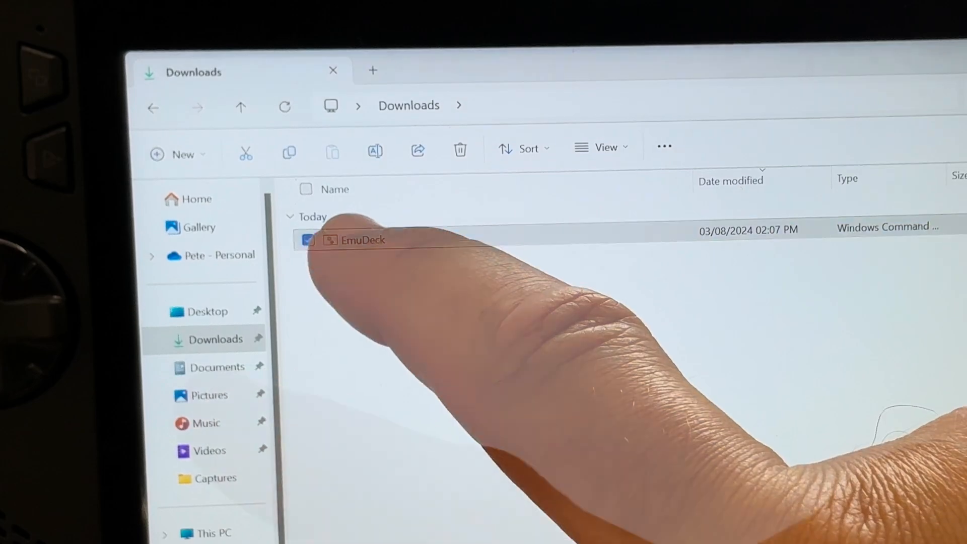
double_click(357, 240)
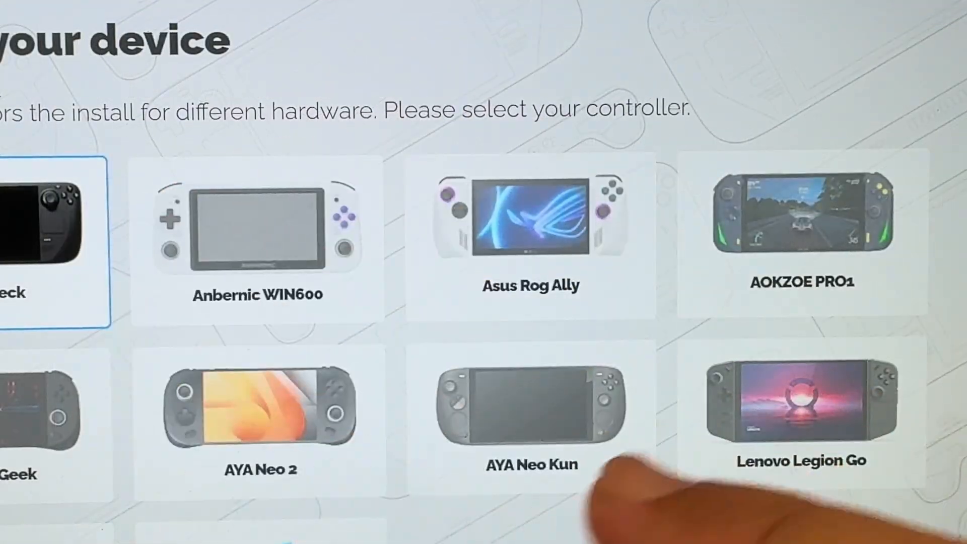
Choose Asus Rog Ally as the device and continue to the emulators list.
click(530, 230)
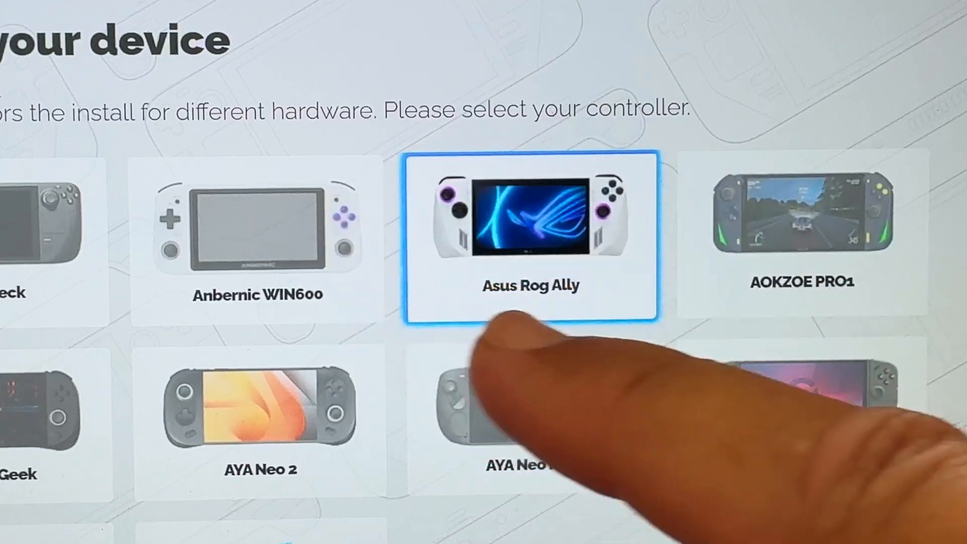
click(530, 226)
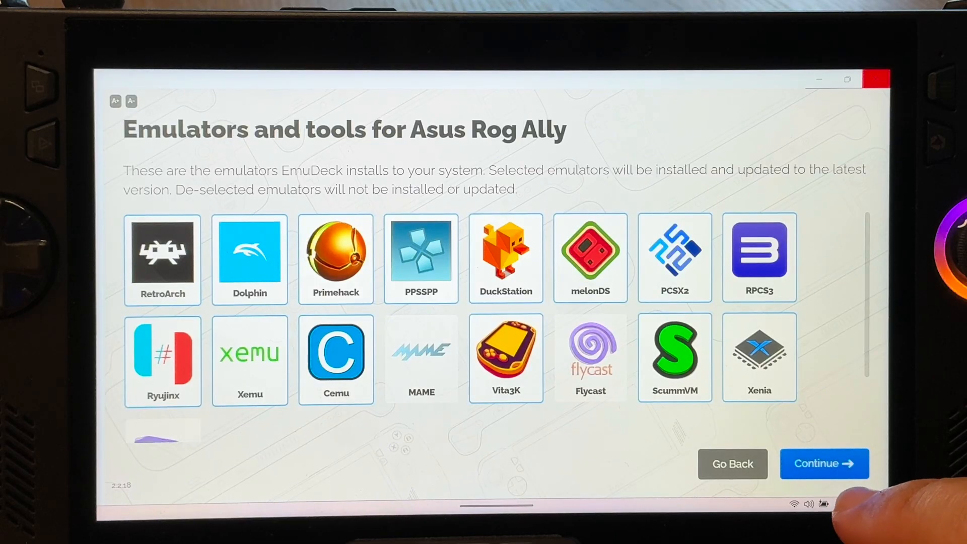
Add Flycast to the emulators to install, choosing standalone Flycast over RetroArch.
scroll(down, 3)
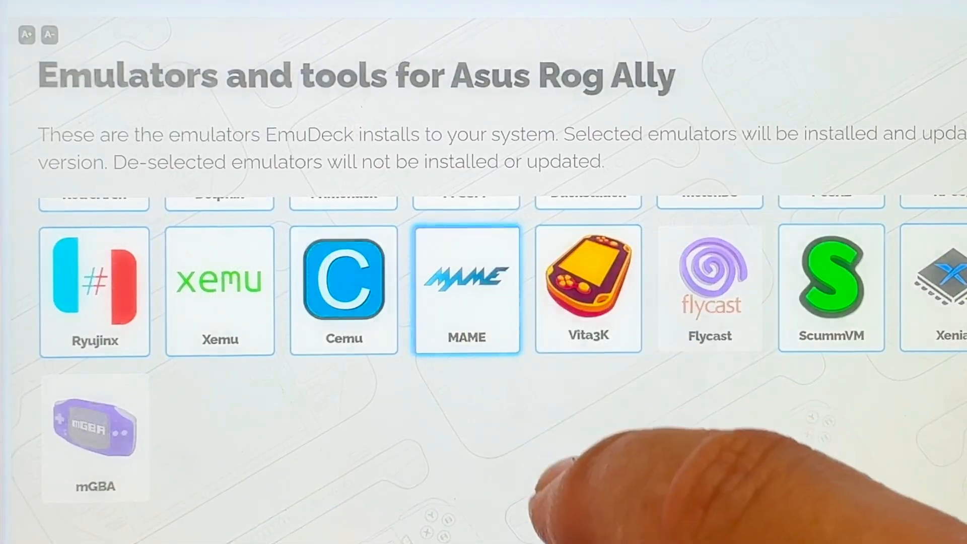
click(468, 288)
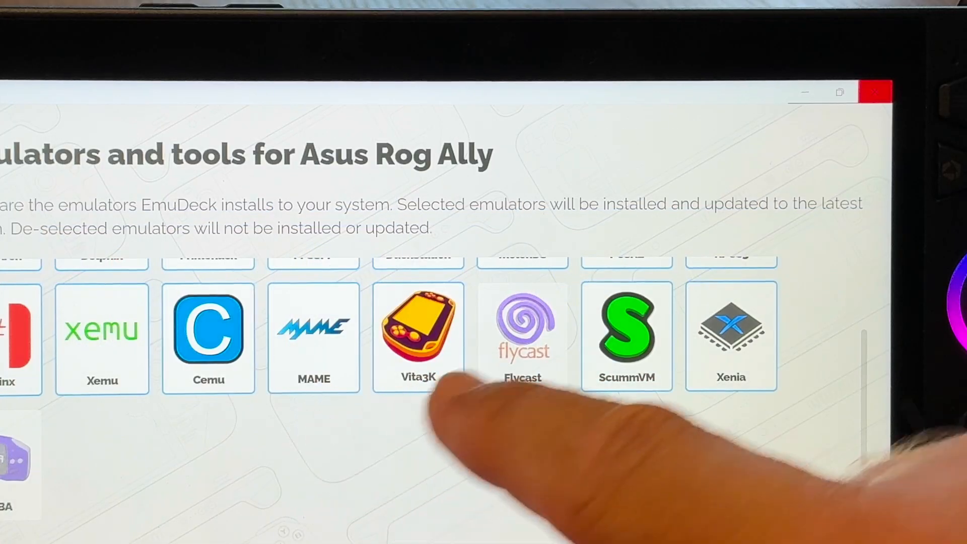
click(522, 332)
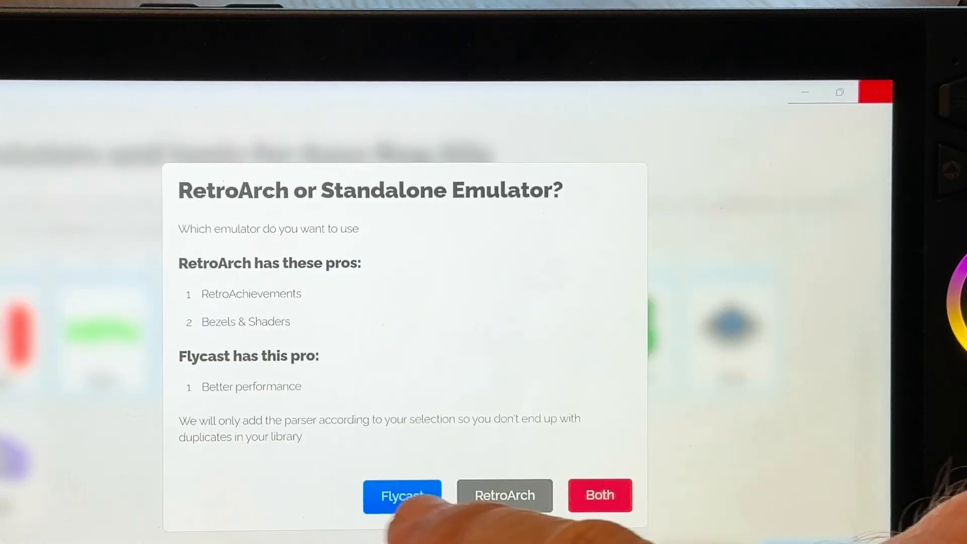
click(402, 496)
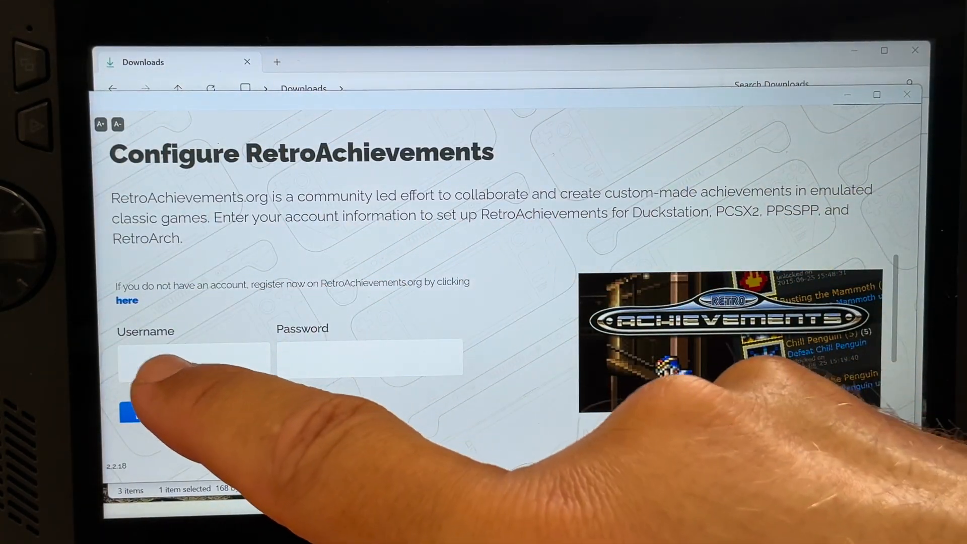
Begin entering the RetroAchievements username, starting with 'P'.
text(P)
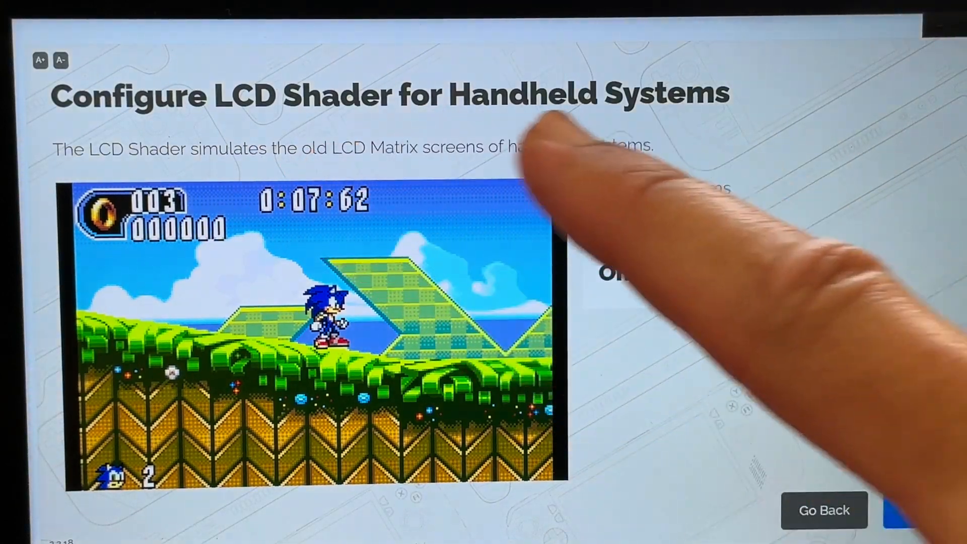
Pick the handheld LCD shader, keep the 2D CRT shader off and turn the 3D CRT shader on.
click(614, 273)
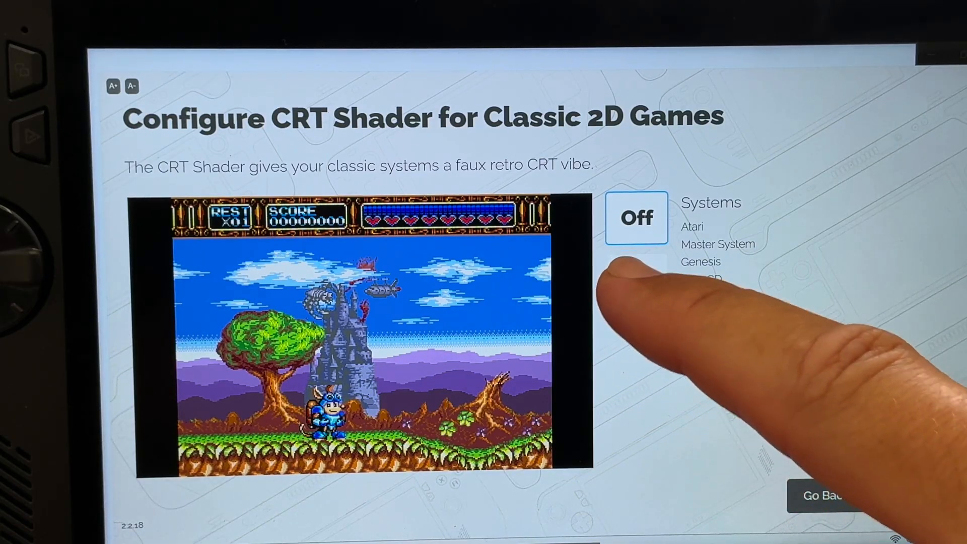
click(636, 281)
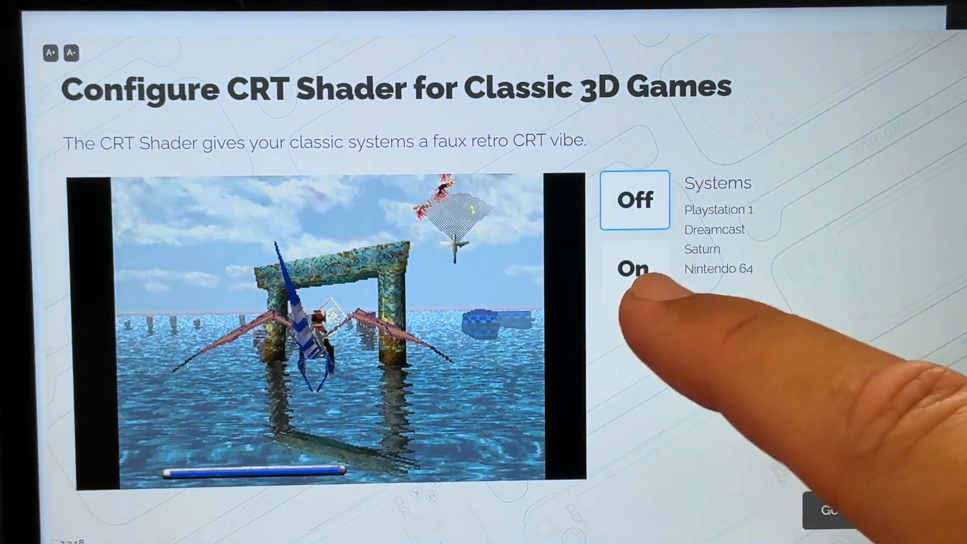
click(633, 270)
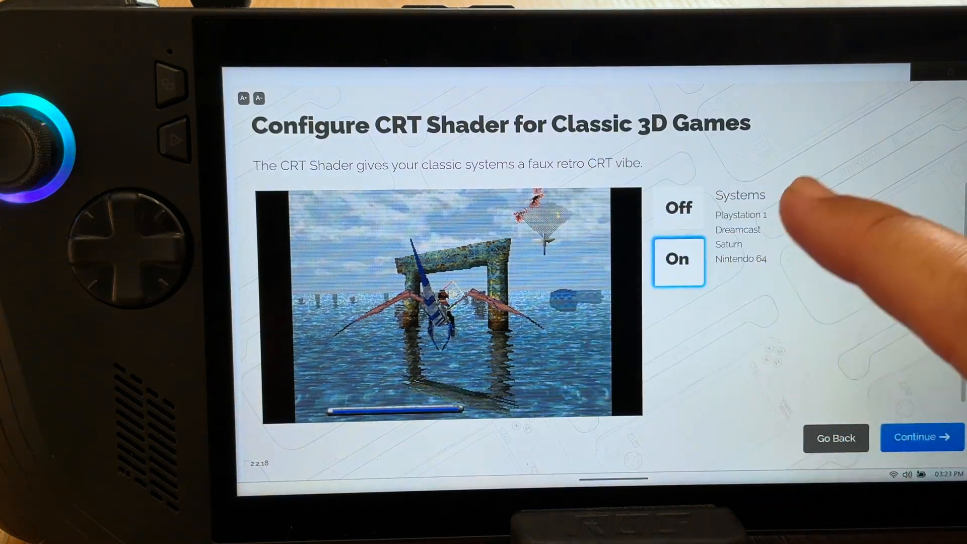
Select EmulationStation-DE and Steam Library as frontends and continue.
click(922, 437)
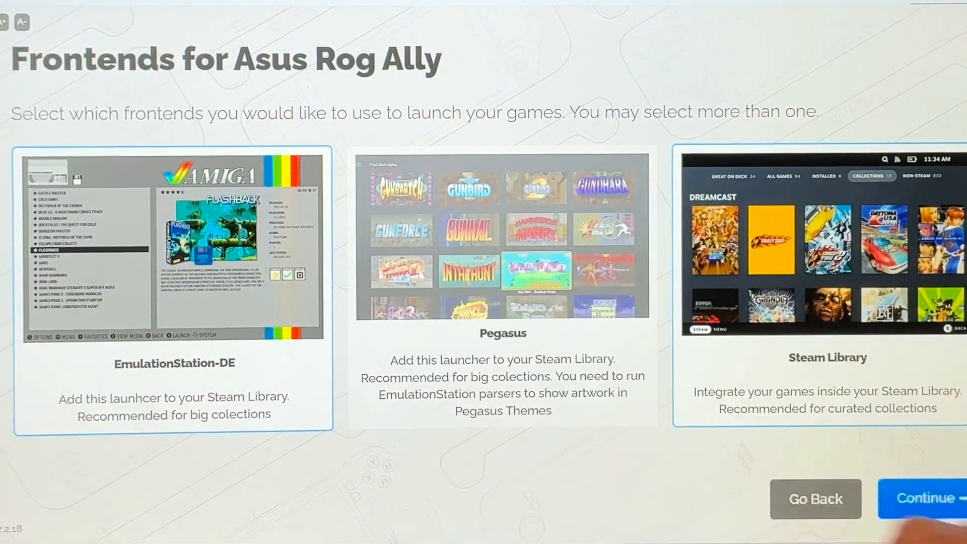
click(925, 512)
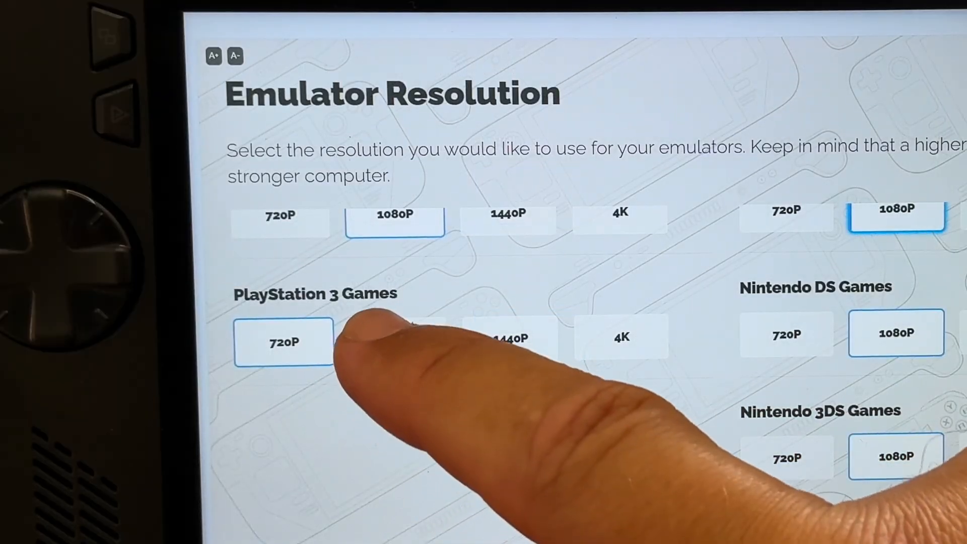
Set PlayStation 3 games to 720P, keeping DS and 3DS at 1080P.
click(397, 341)
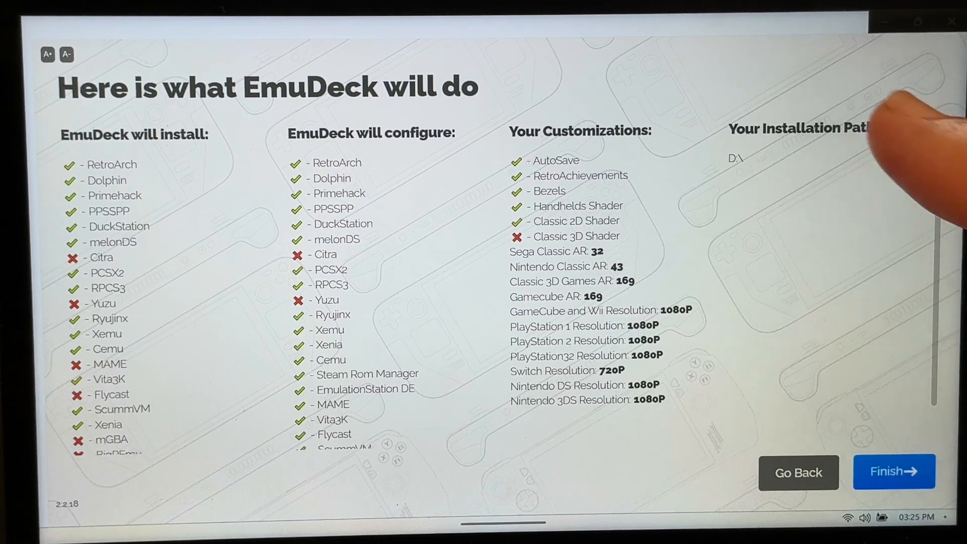
Accept the install summary with the D:\ path and finish to start installation.
click(893, 472)
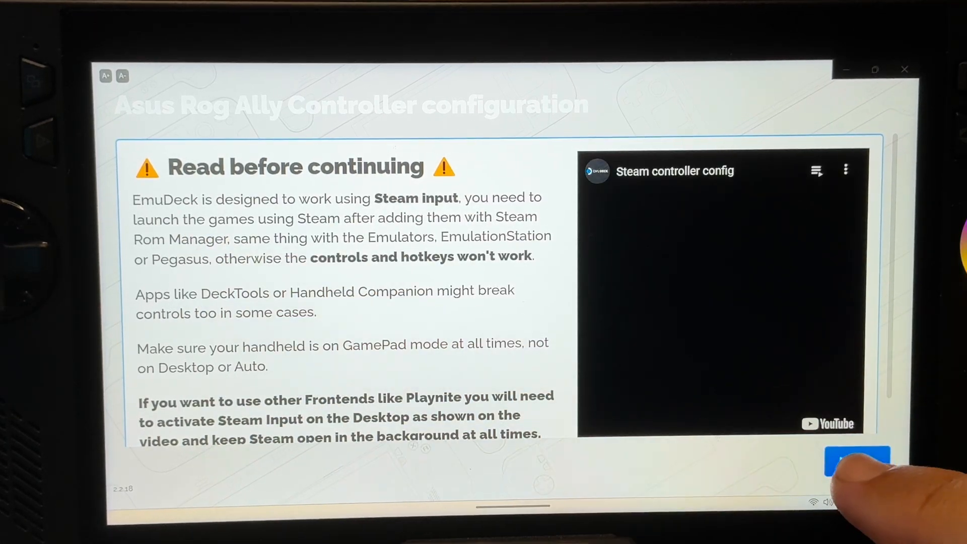
Continue past the controller warning and dismiss the 'Where do I copy my games?' explanation.
click(857, 463)
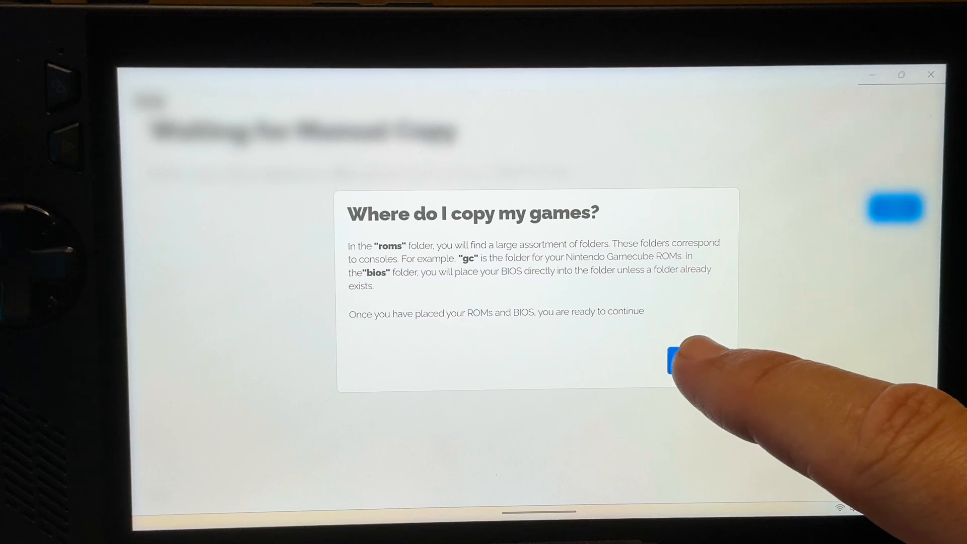
click(672, 363)
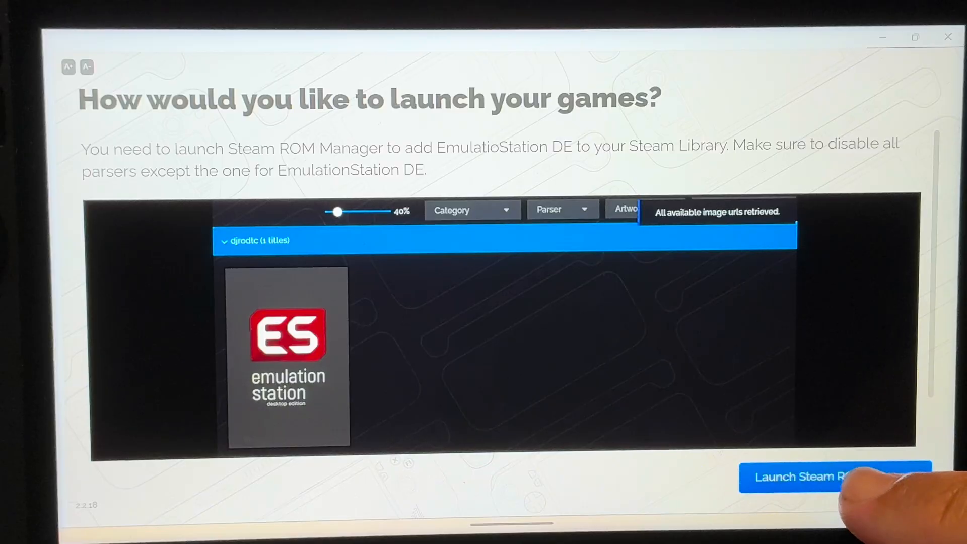
Launch Steam ROM Manager from EmuDeck's game-launching options page.
click(832, 479)
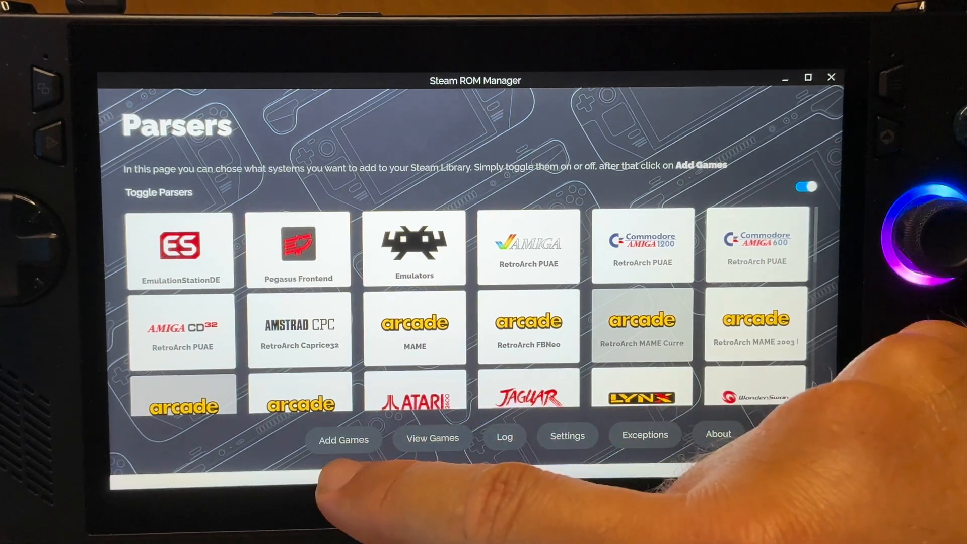
Add the enabled parsers' games to the Steam library, then leave Steam ROM Manager.
click(344, 439)
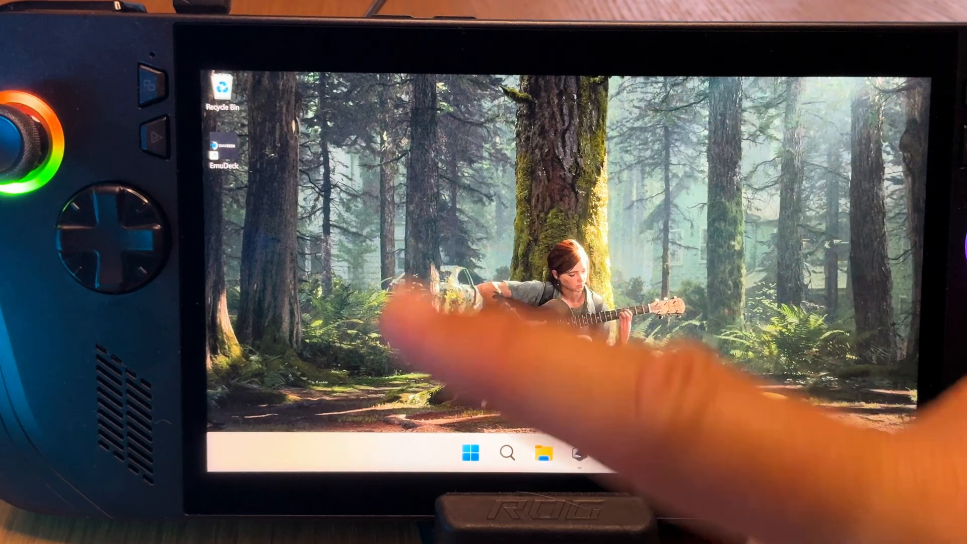
Show the full All apps list from the Windows 11 Start menu to find EmuDeck.
click(466, 454)
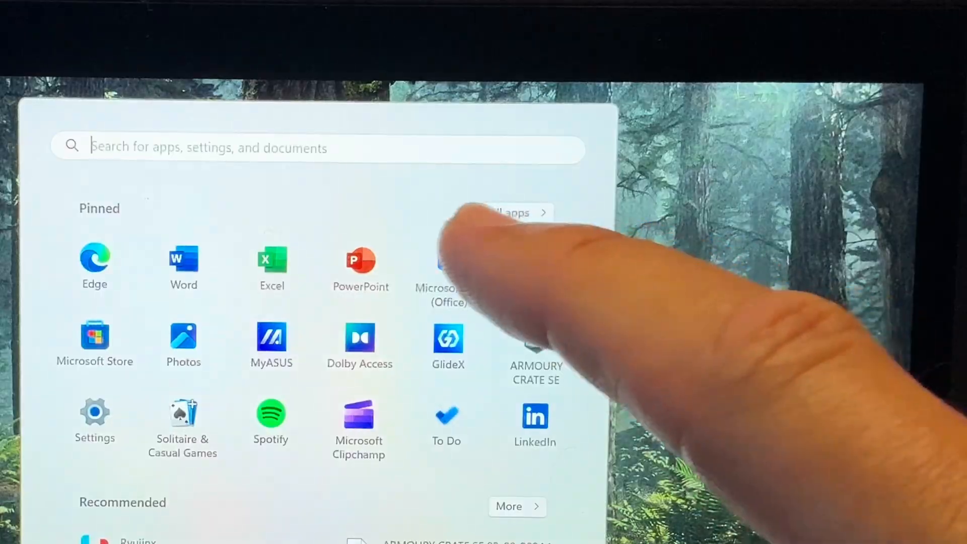
click(515, 212)
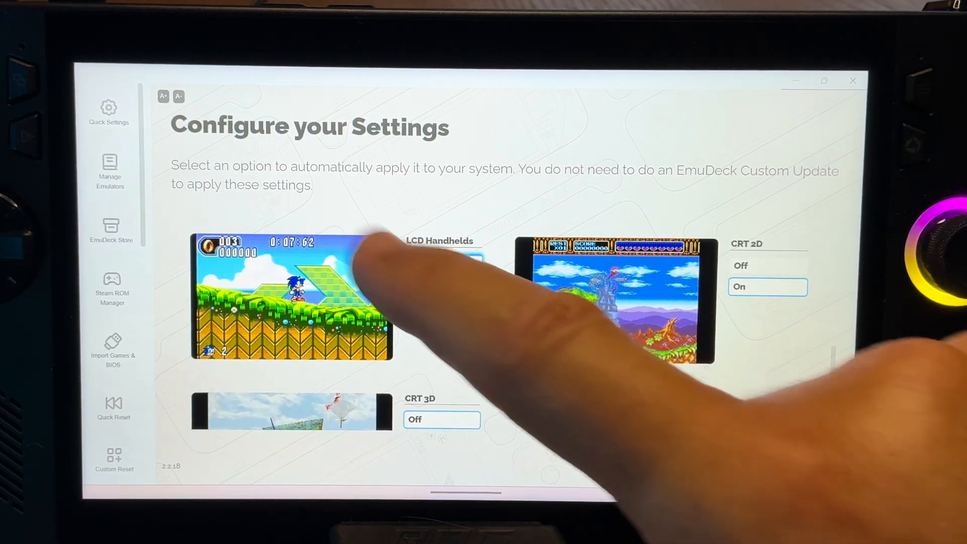
Review Quick Settings and the RetroAchievements connection, ending on Manage Emulators.
click(444, 262)
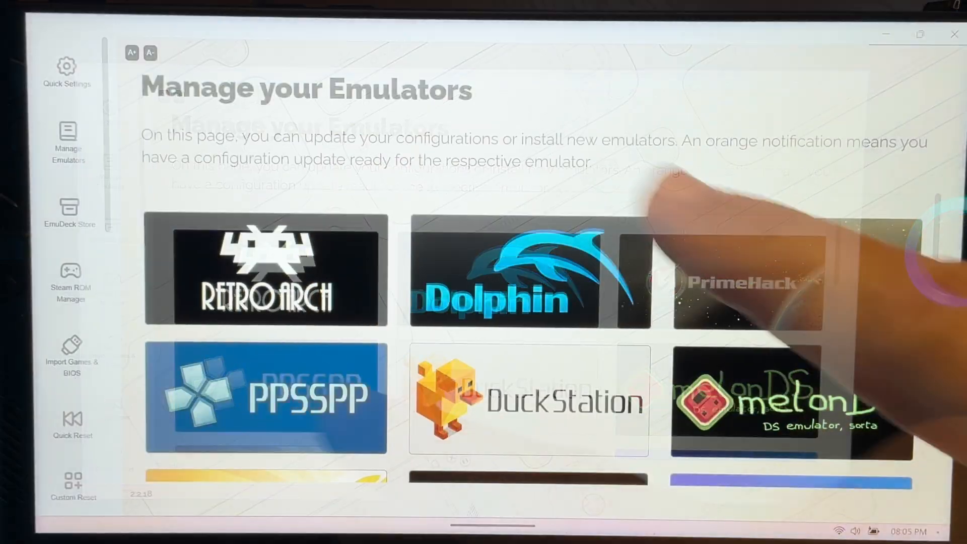
scroll(down, 3)
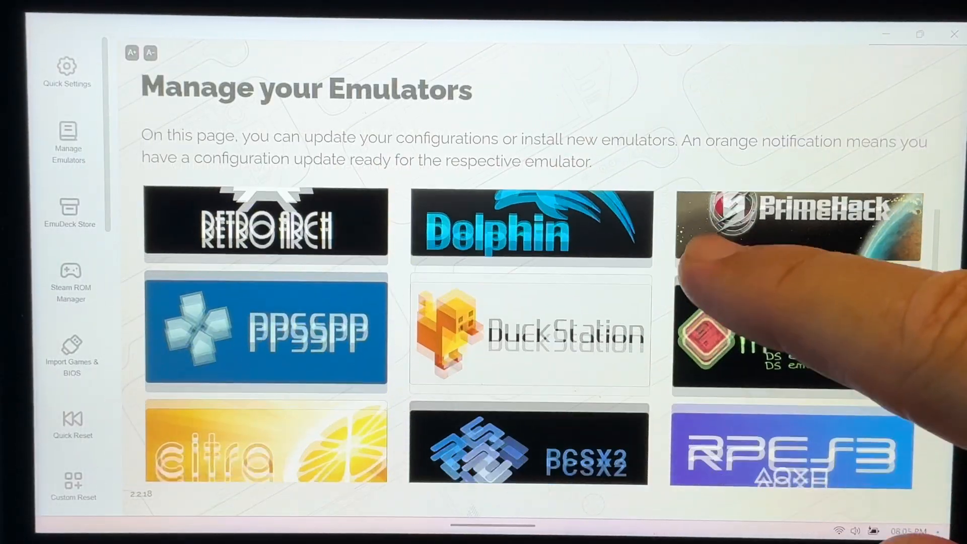
scroll(down, 3)
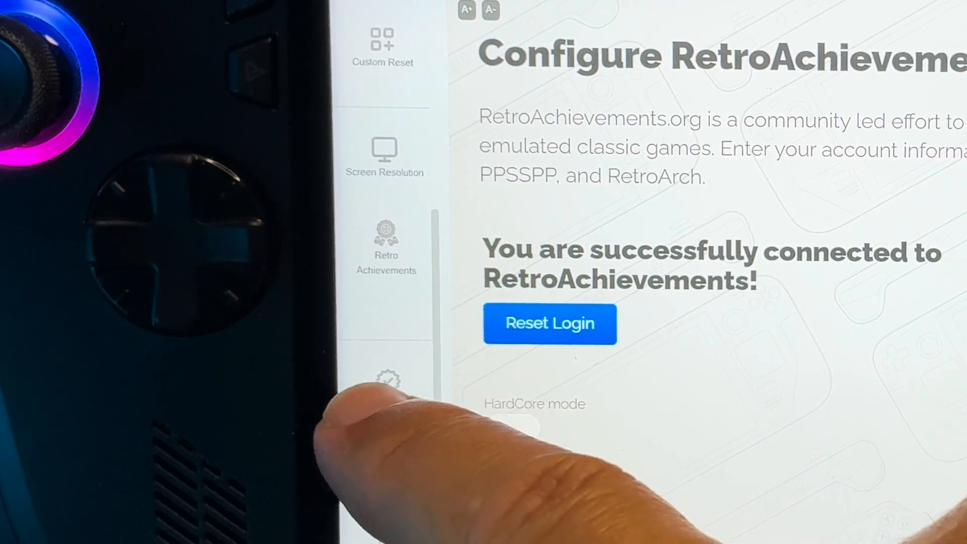
scroll(down, 3)
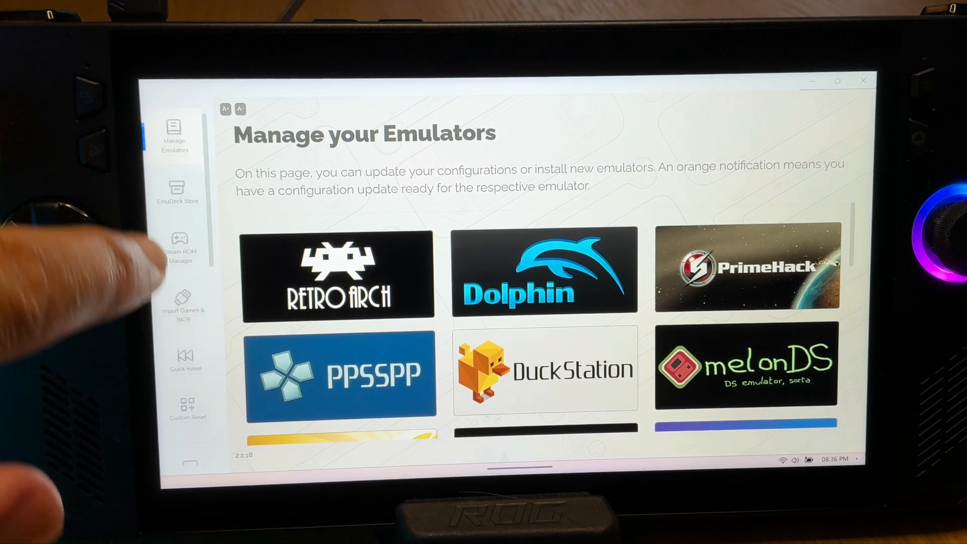
Replace the EmuDeck download address with 'google' and go to google.com.
scroll(down, 3)
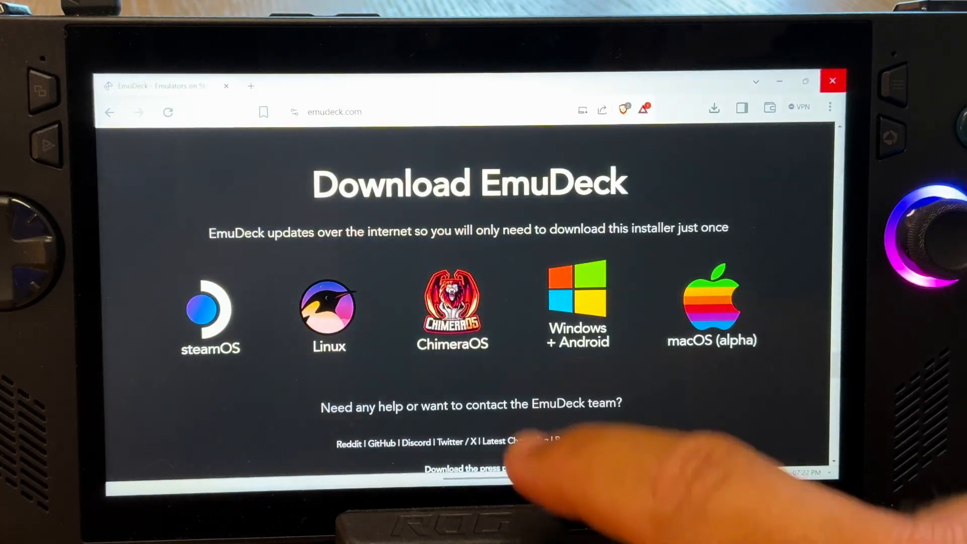
click(334, 112)
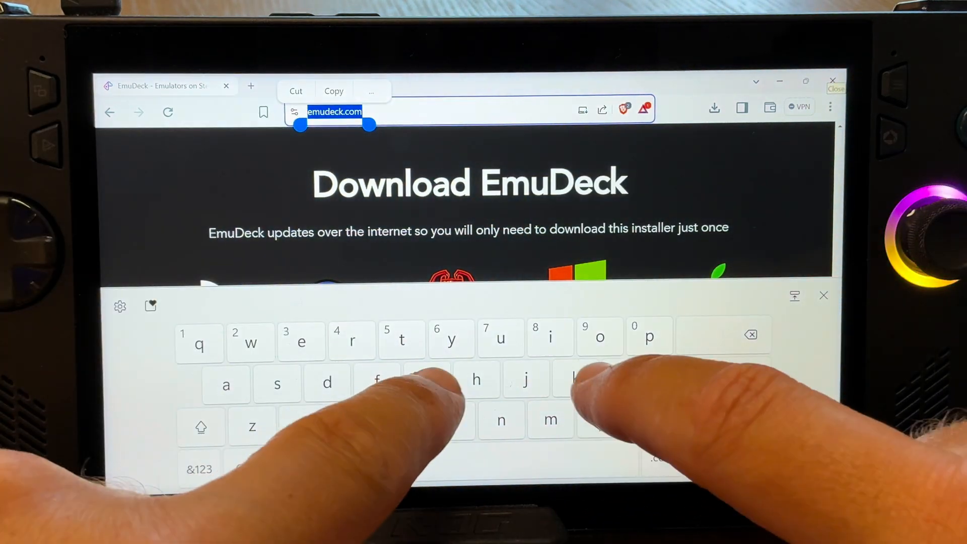
text(google)
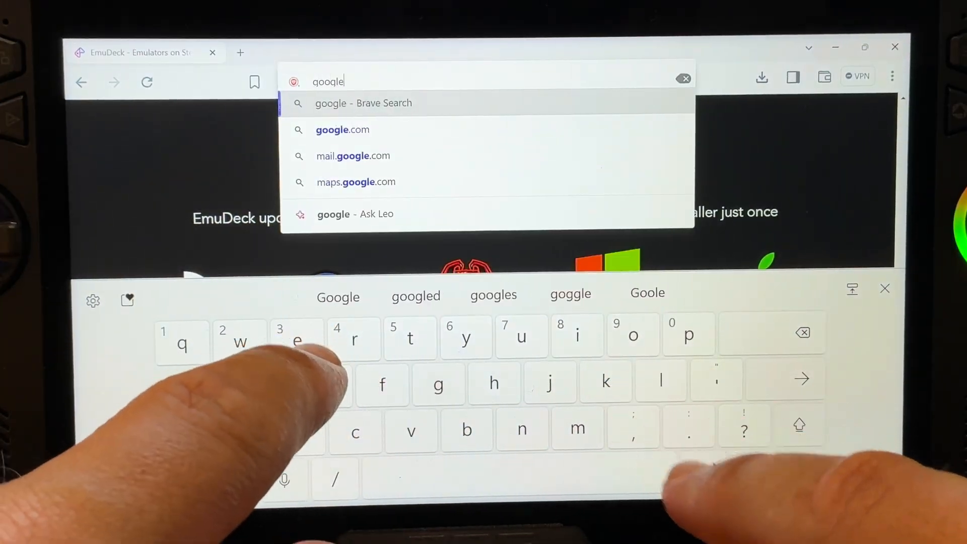
click(363, 103)
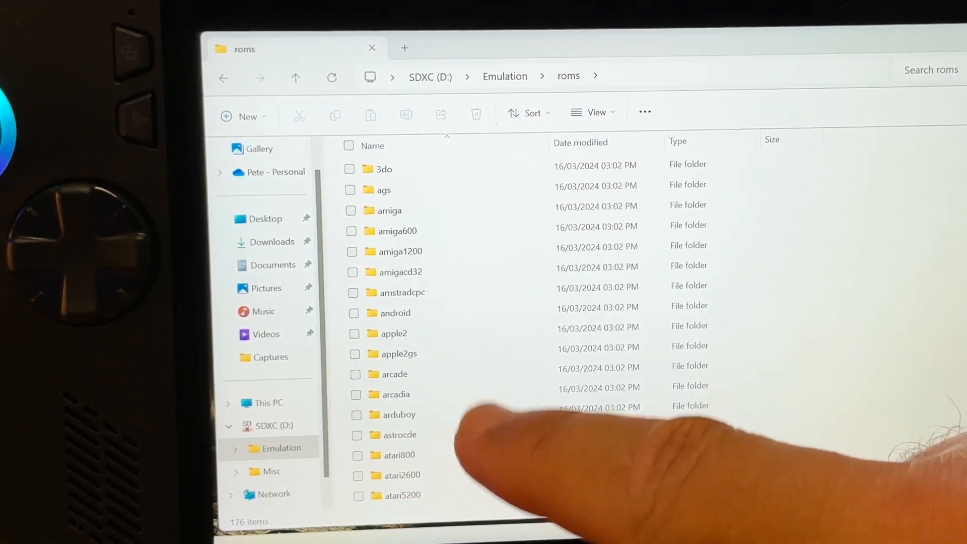
Scroll through the system subfolders in D:\Emulation\roms.
scroll(down, 3)
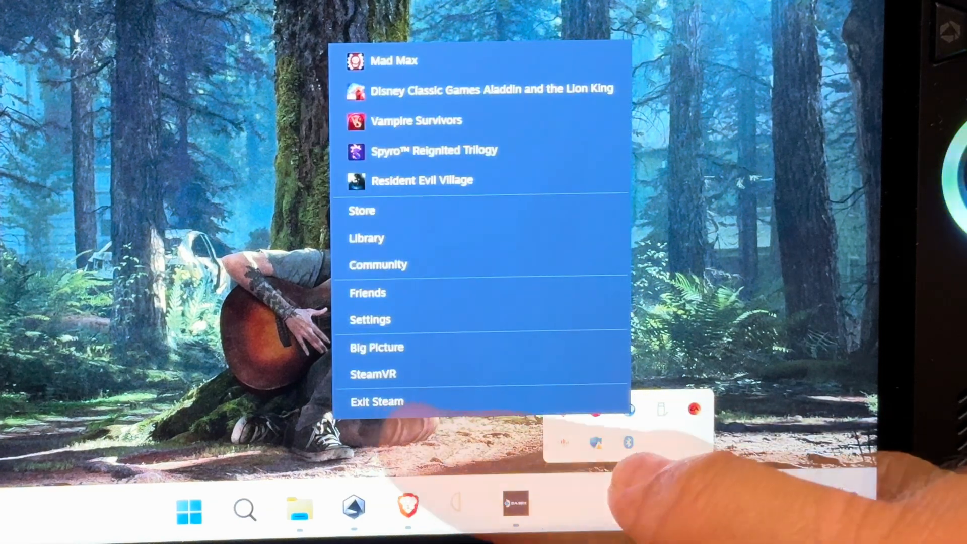
Exit Steam completely from its tray menu, returning to EmuDeck.
click(377, 401)
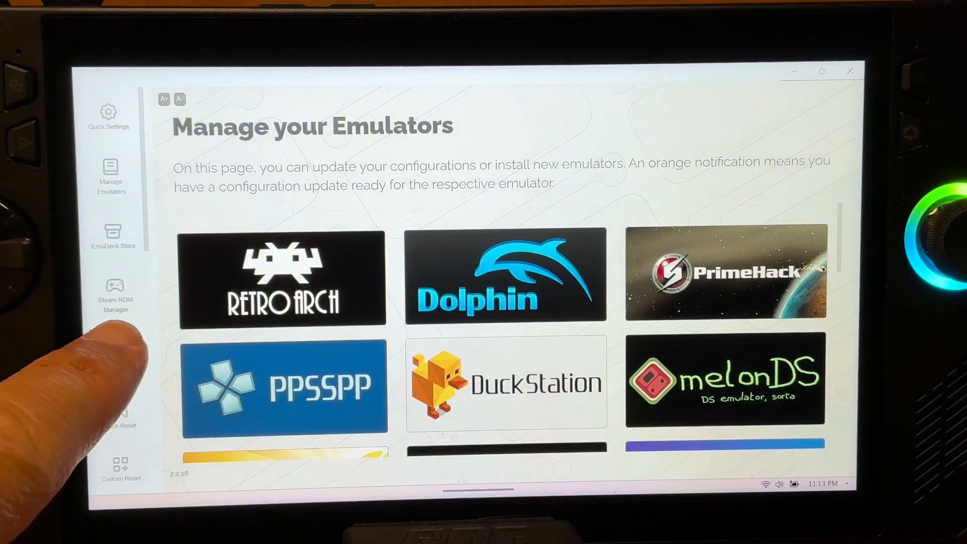
Start Steam ROM Manager from the EmuDeck sidebar.
click(114, 292)
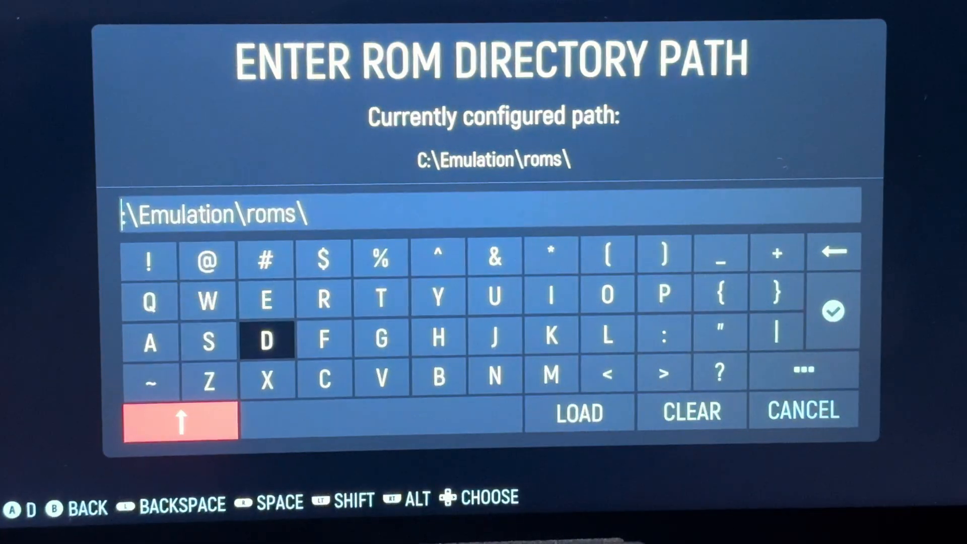
Change the ROM directory drive letter to D, confirming D:\Emulation\roms\.
click(266, 341)
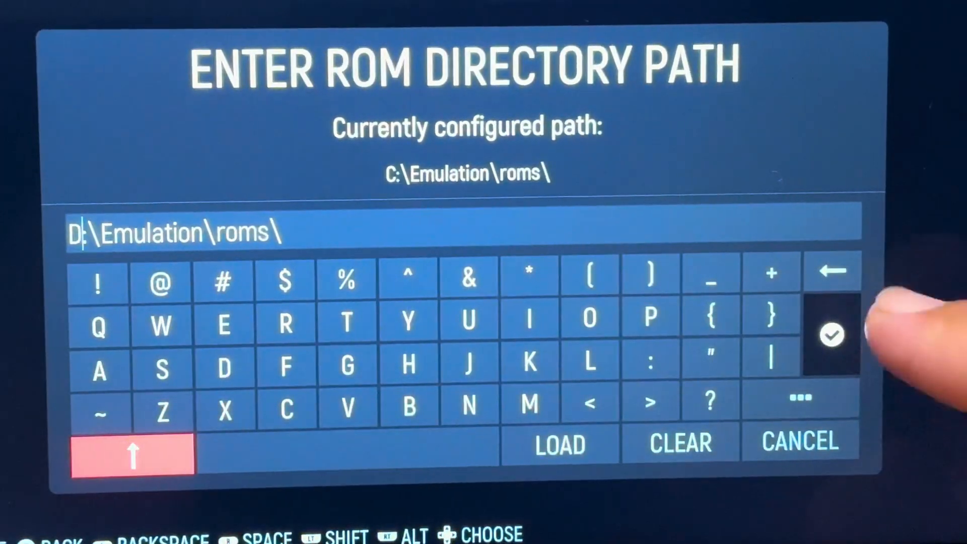
click(833, 336)
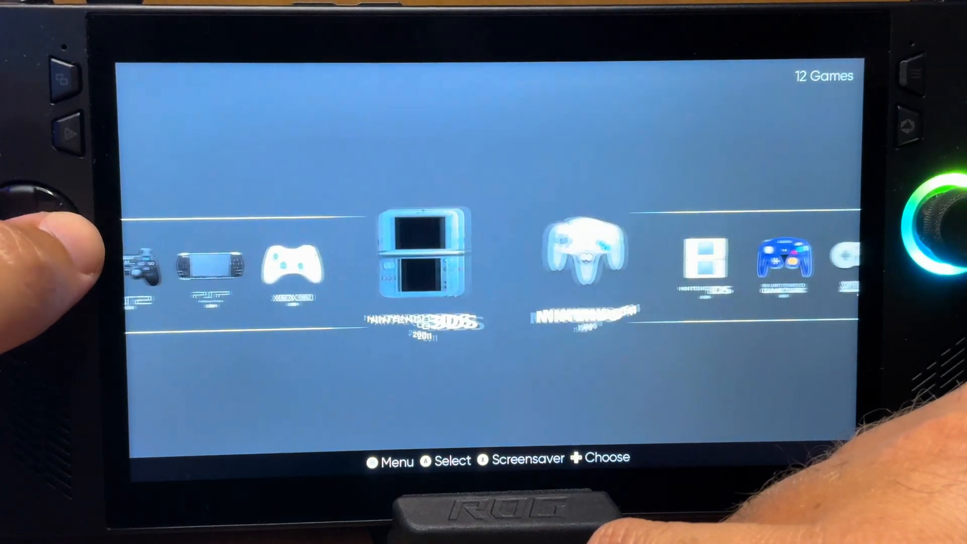
Bring up EmulationStation's main menu to reach UI Settings for a new theme.
key(Right)
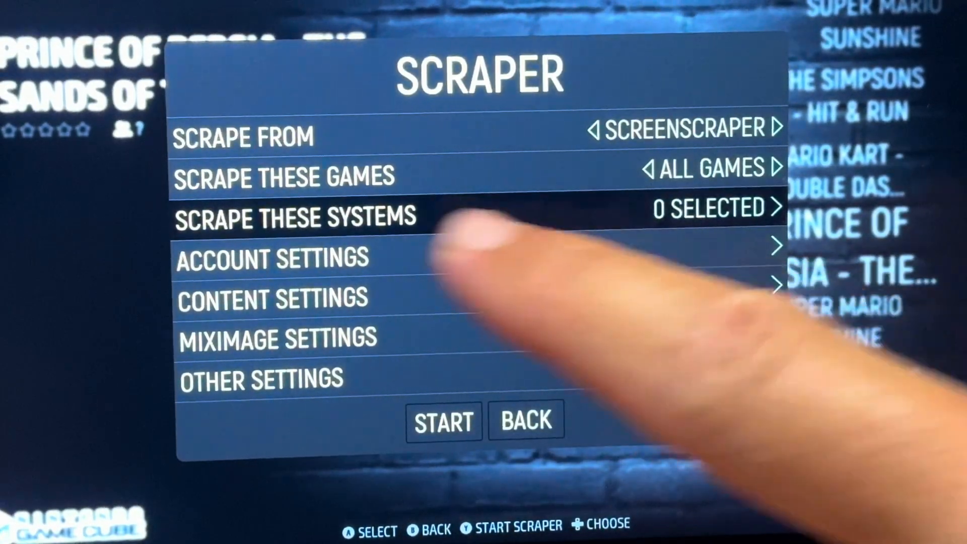
Select the systems to scrape, run the scraper, and dismiss the 129-games summary.
click(298, 215)
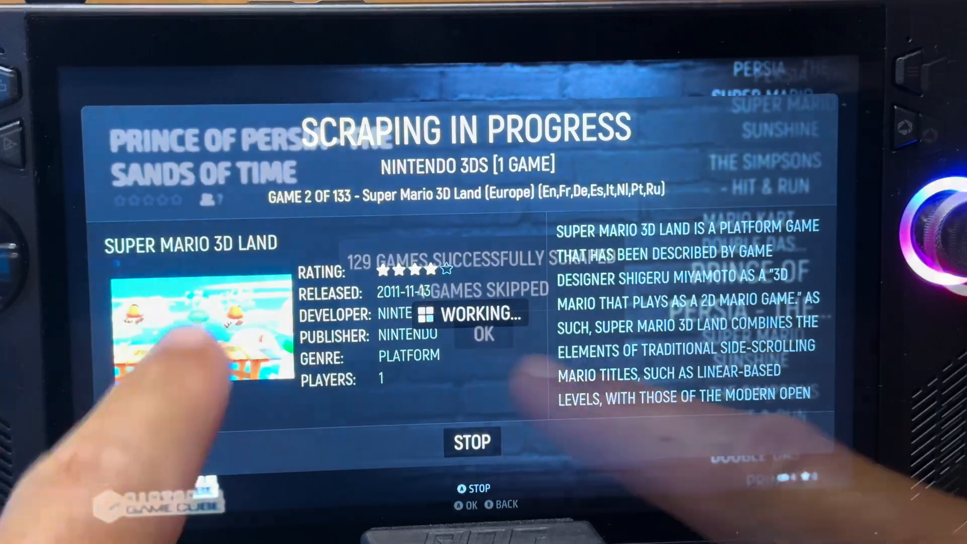
click(473, 442)
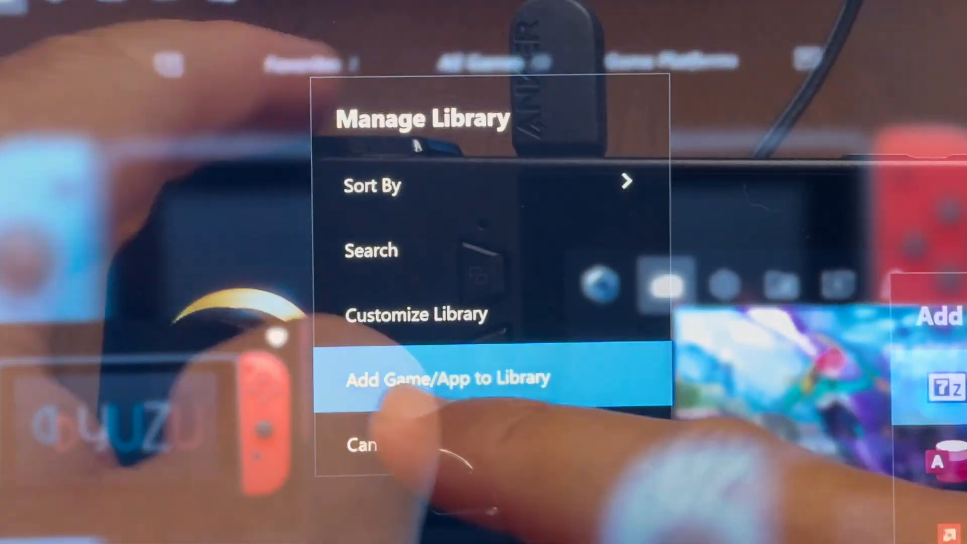
Add a new game or app to the library from Manage Library.
click(447, 378)
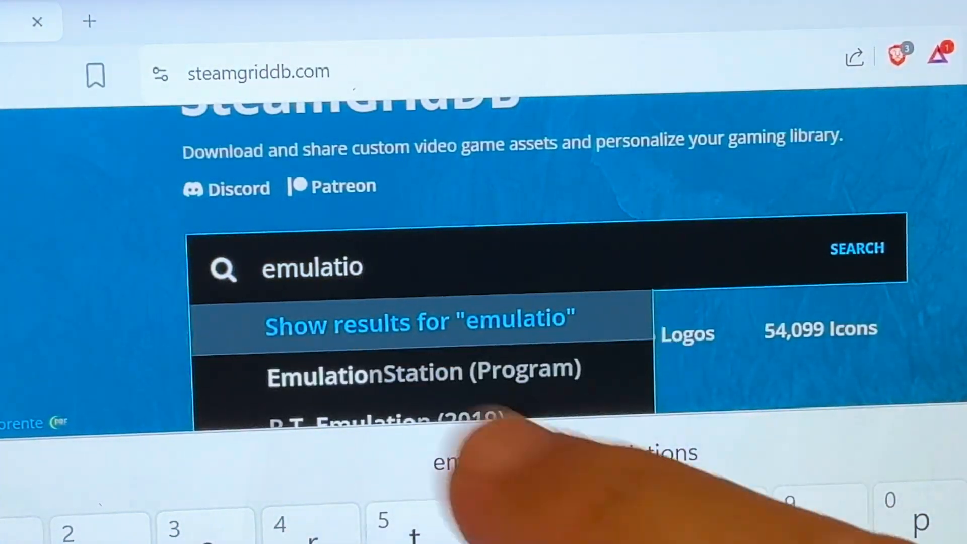
Copy the EmulationStation grid image from its SteamGridDB artwork page.
click(422, 373)
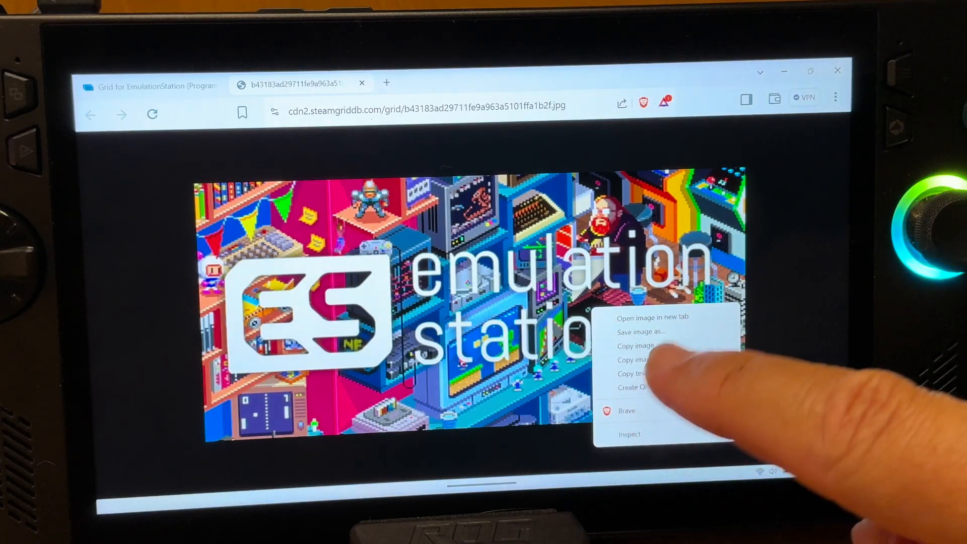
click(642, 332)
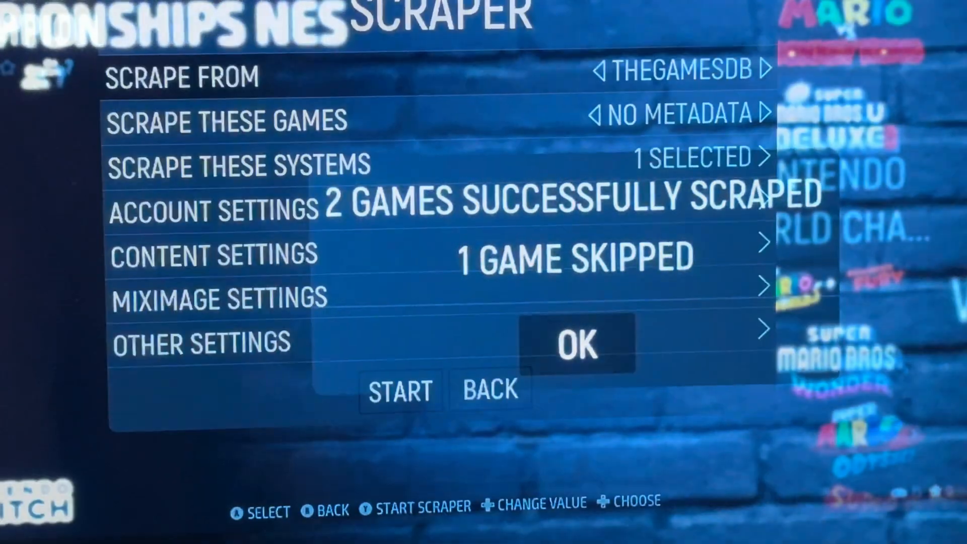
Acknowledge the '2 games successfully scraped' summary and return to the Switch game list.
click(578, 344)
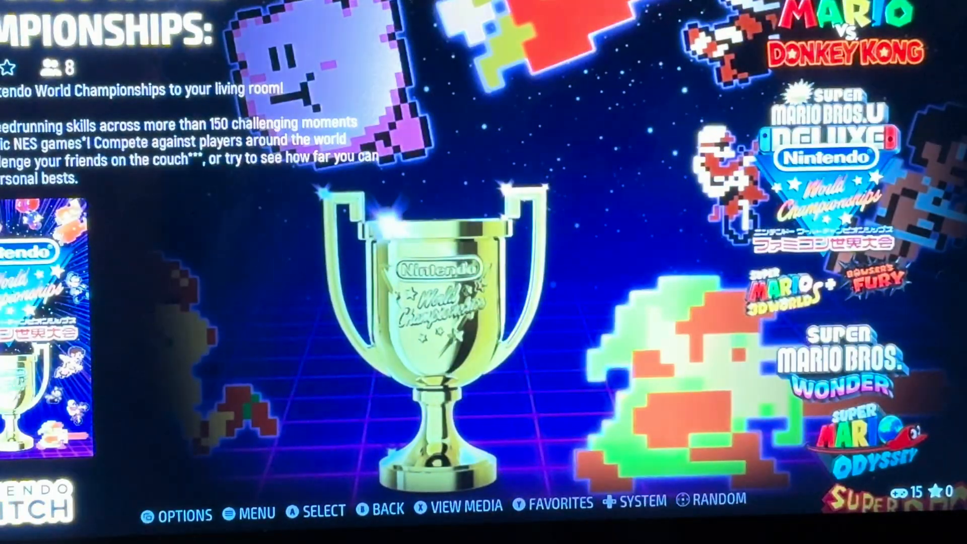